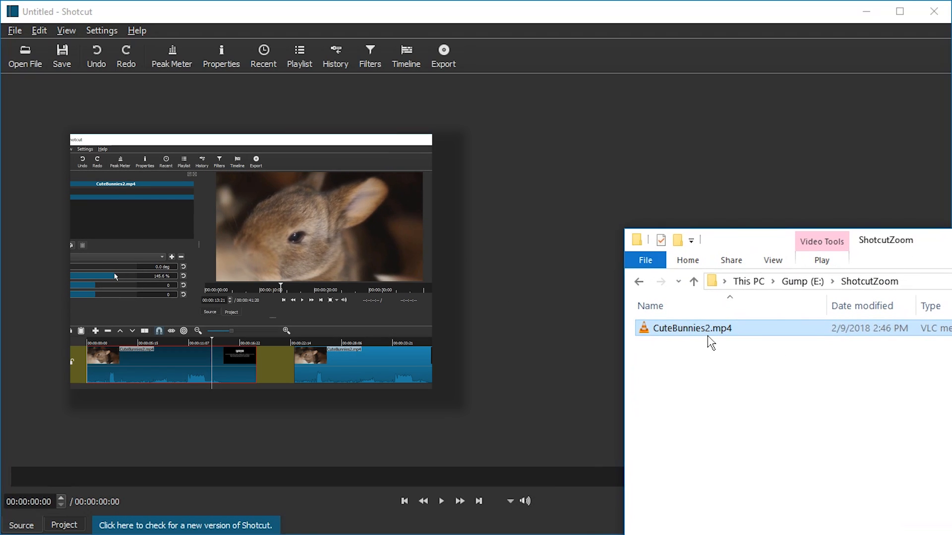
- Load CuteBunnies2.mp4 into the player and show the Timeline, History and Filters panels
left_click(440, 501)
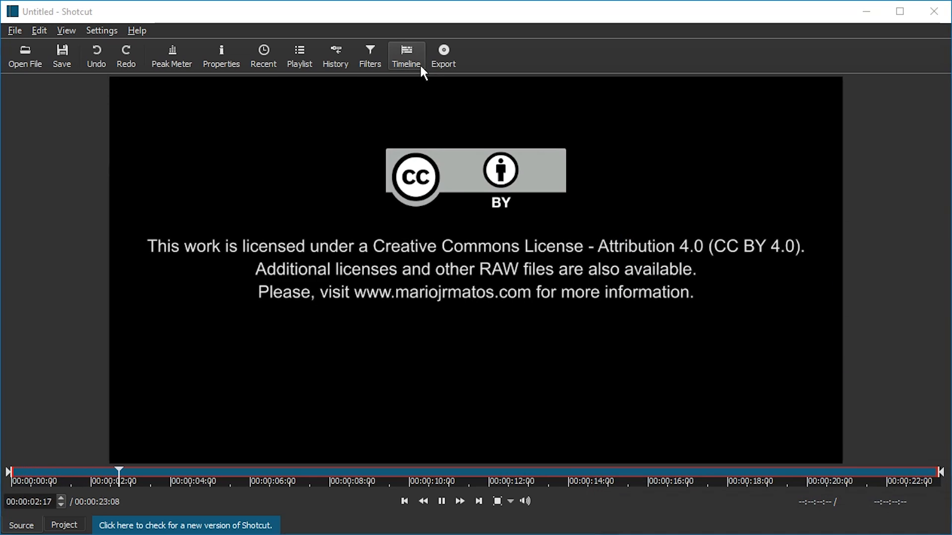
left_click(405, 55)
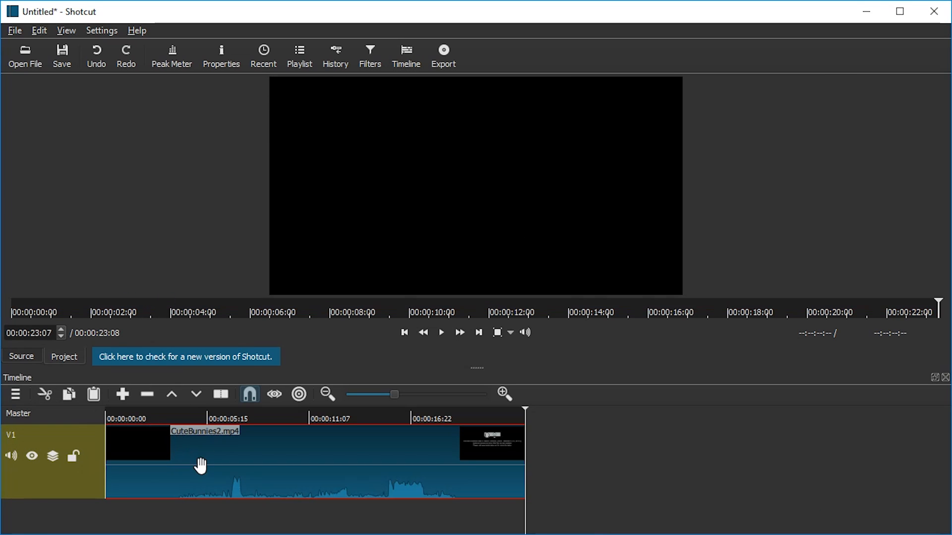
left_click(334, 54)
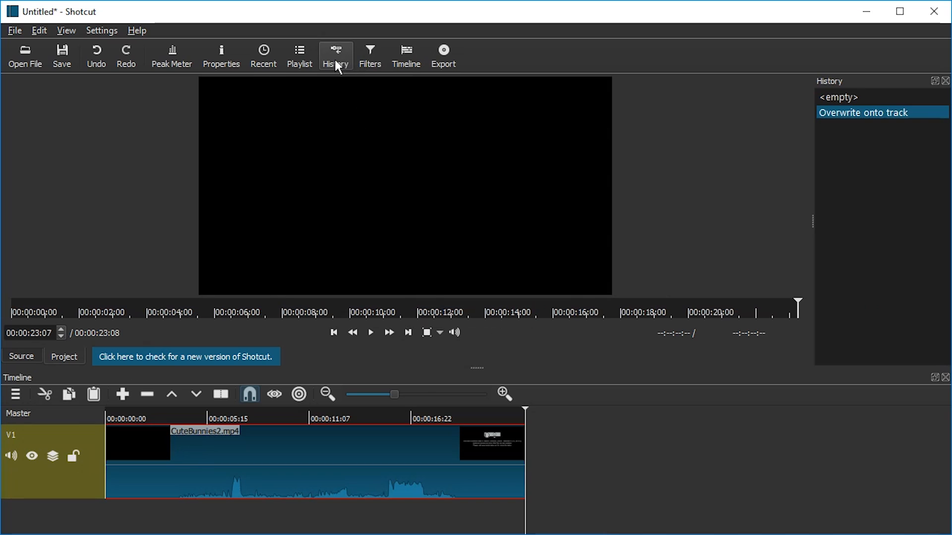
mouse_move(221, 56)
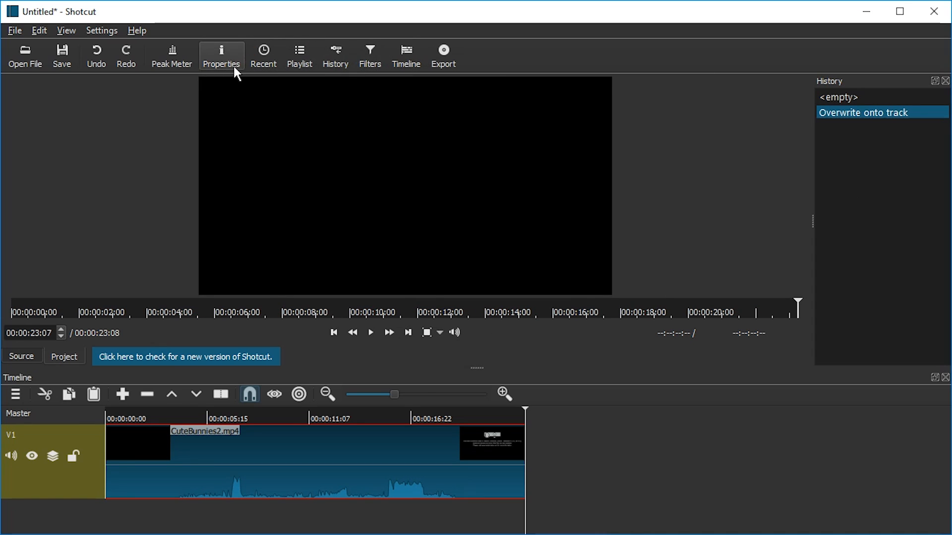
left_click(369, 54)
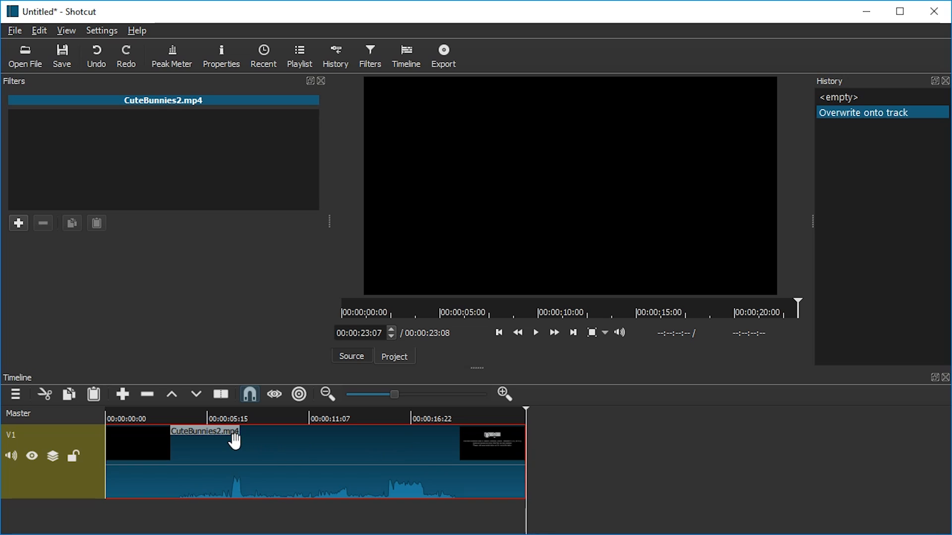
- Select the bunny clip on the track so its black opening can be split off
left_click(187, 418)
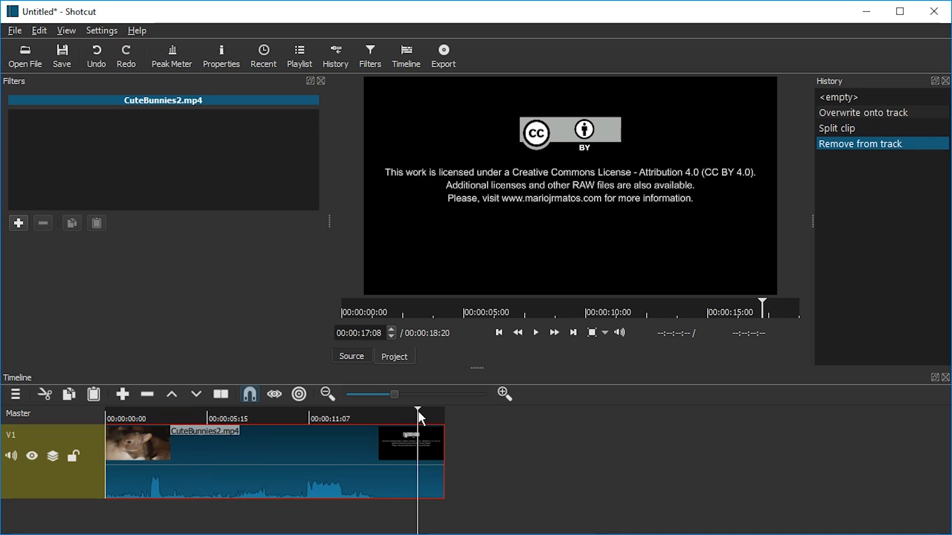
mouse_move(416, 420)
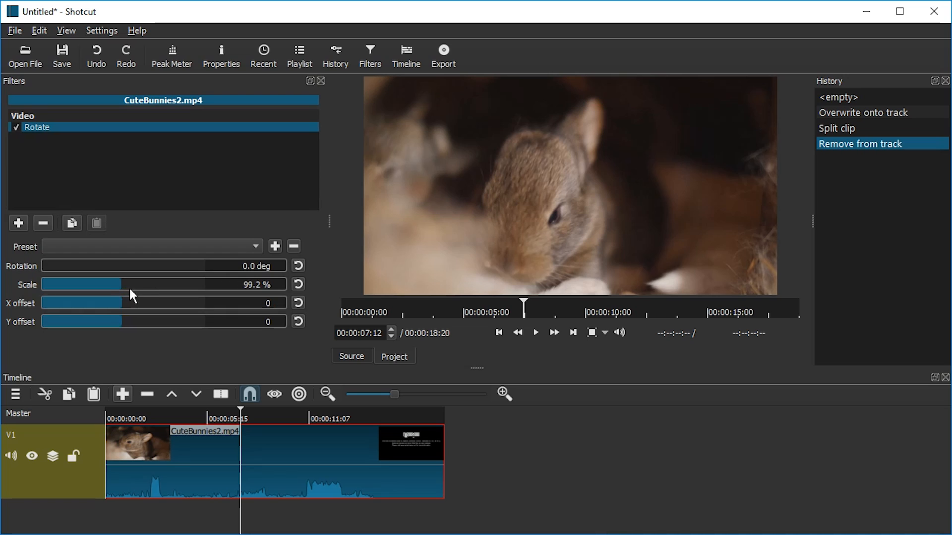
- Raise the Rotate filter's Scale to about 160% to zoom into the bunny footage
left_click_drag(121, 285, 161, 284)
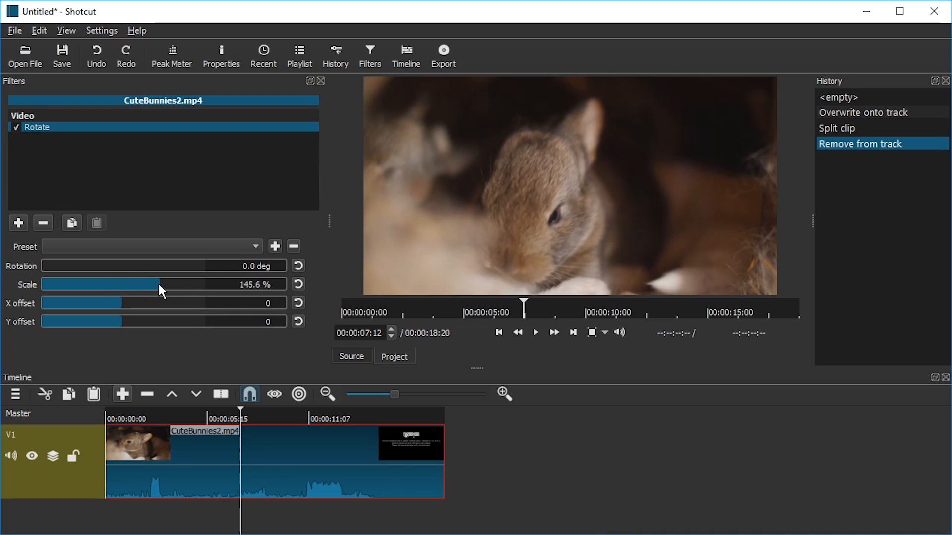
left_click_drag(160, 285, 176, 284)
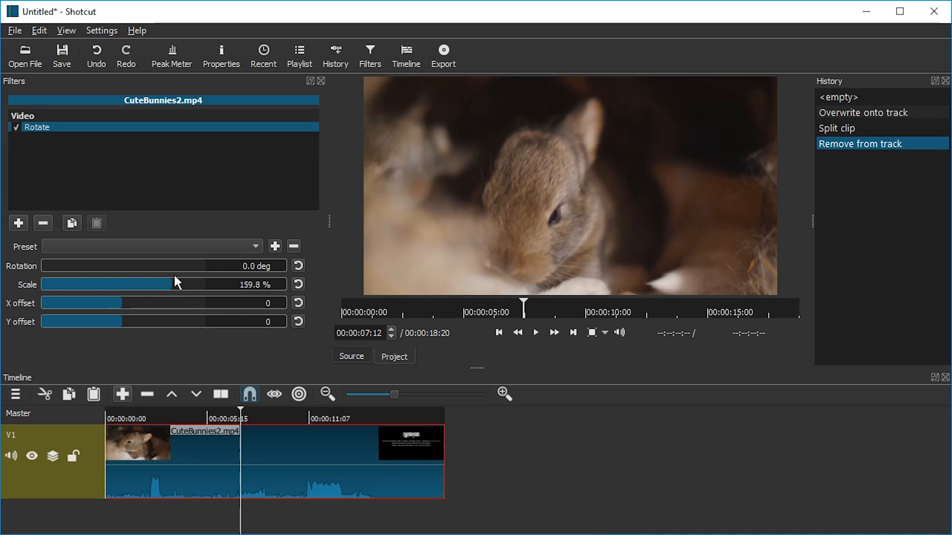
mouse_move(261, 139)
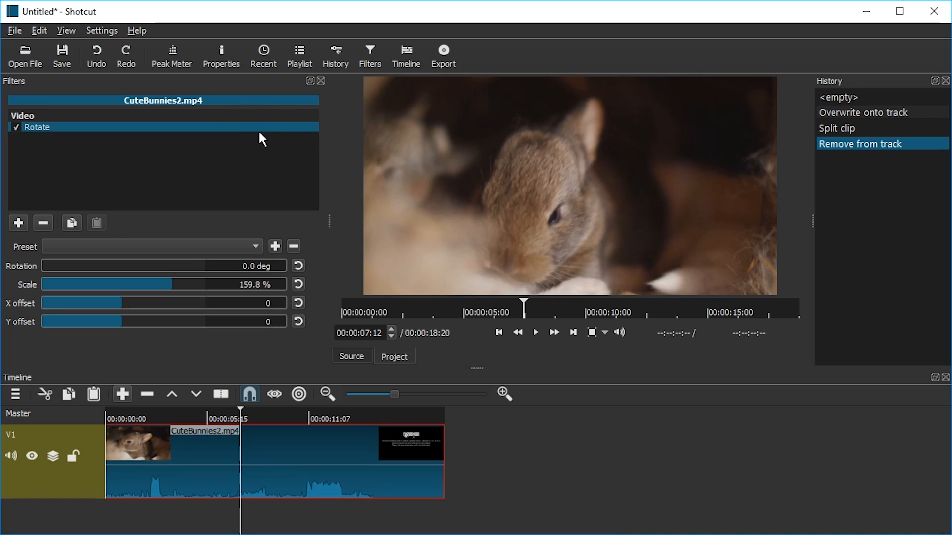
- View the About Shotcut version information and dismiss it
left_click(137, 30)
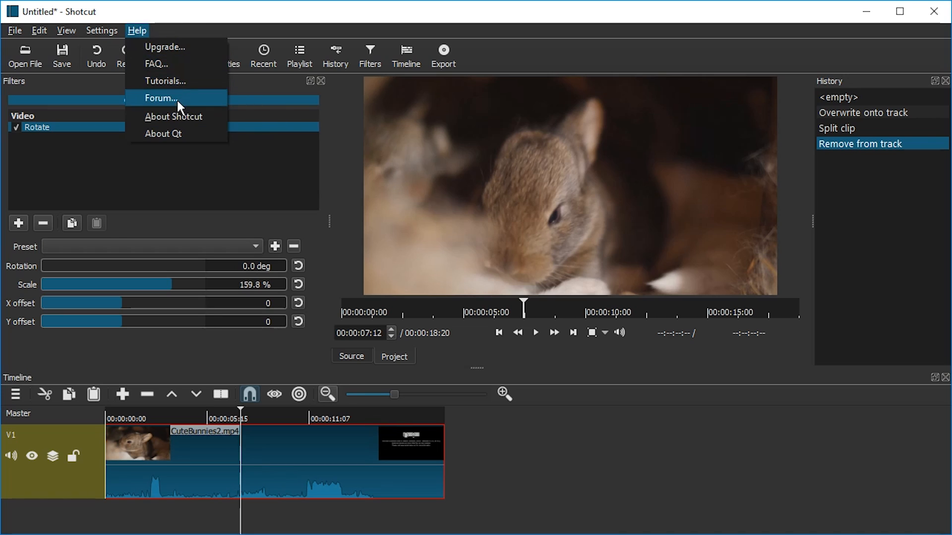
left_click(173, 117)
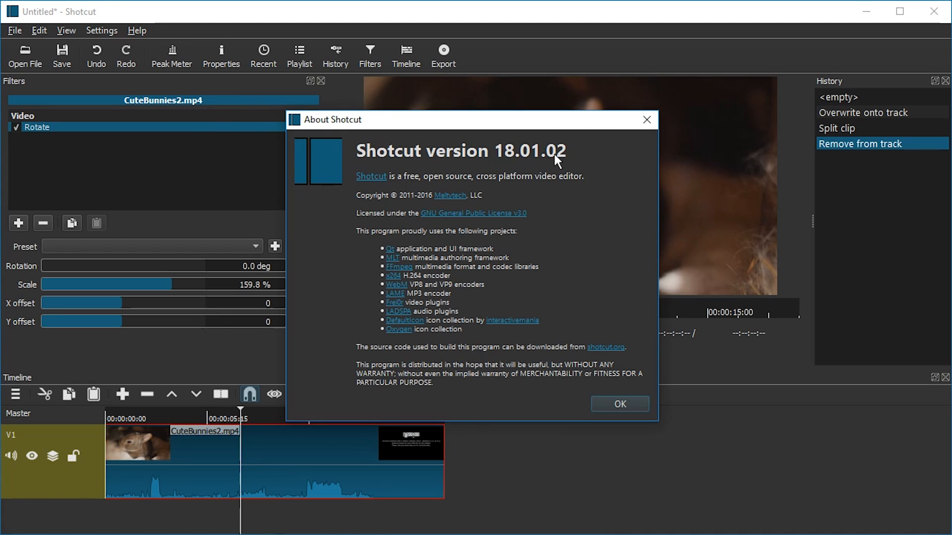
left_click(618, 403)
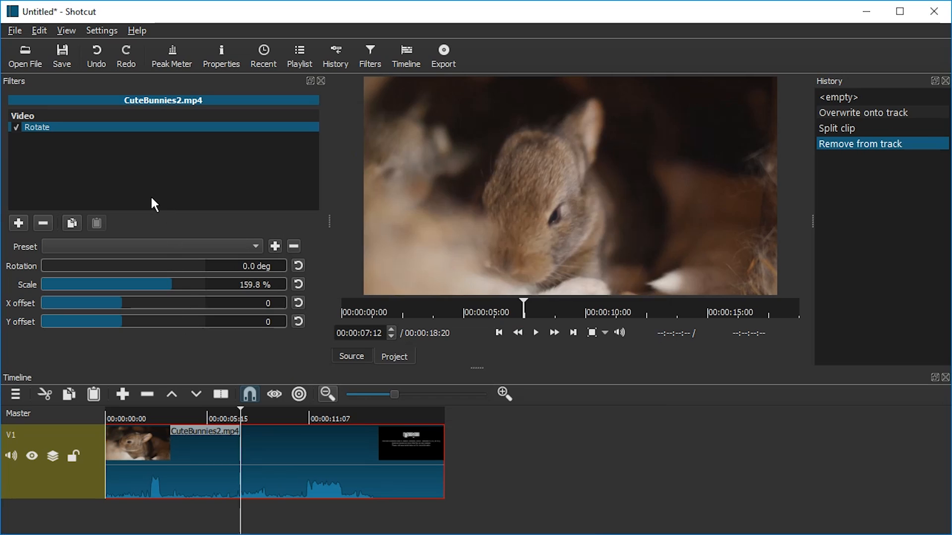
mouse_move(61, 123)
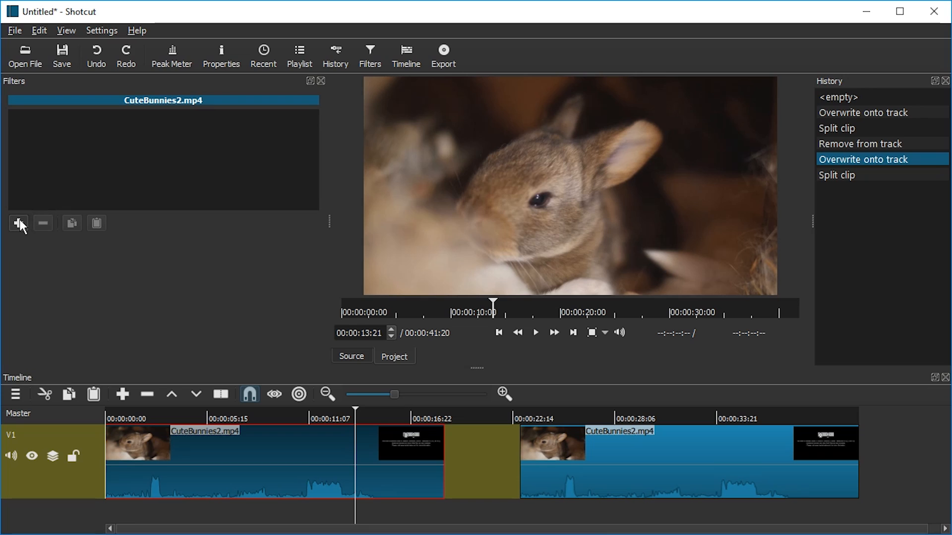
- Add a Rotate filter at about 136% scale with offsets 27 and -54, then return to time 0
left_click(18, 223)
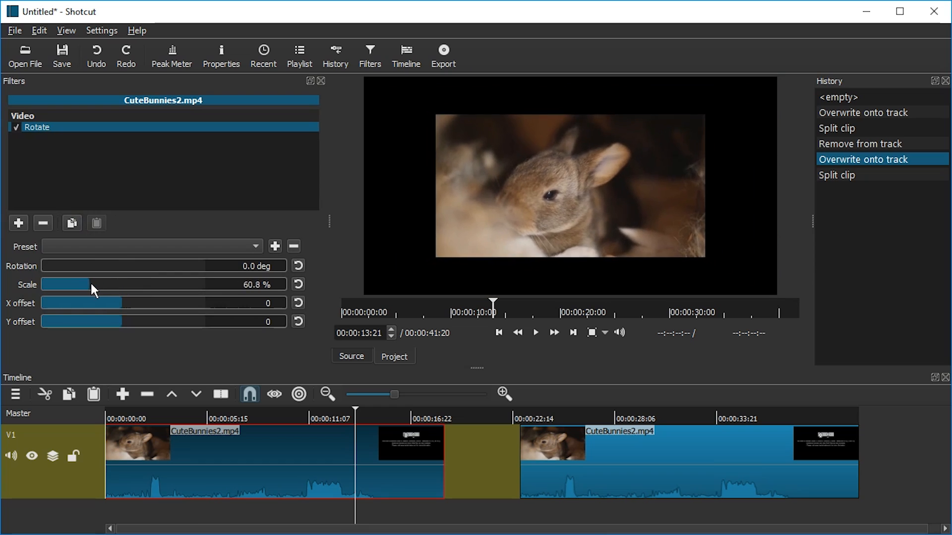
left_click_drag(92, 284, 172, 284)
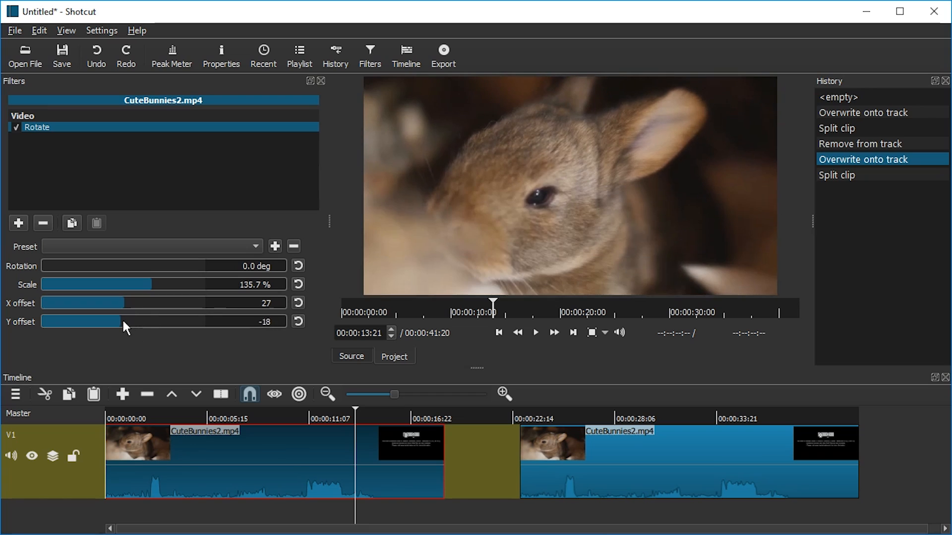
left_click_drag(121, 321, 118, 321)
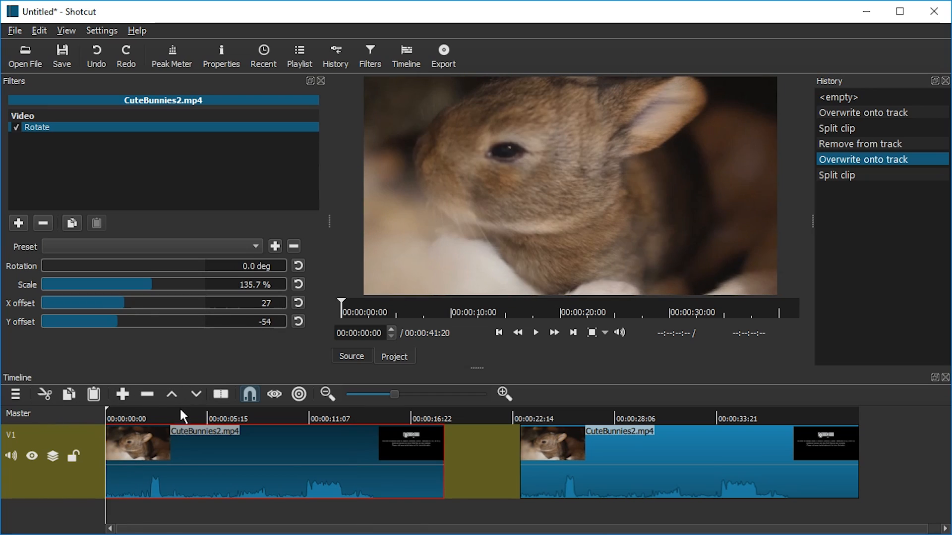
left_click(120, 419)
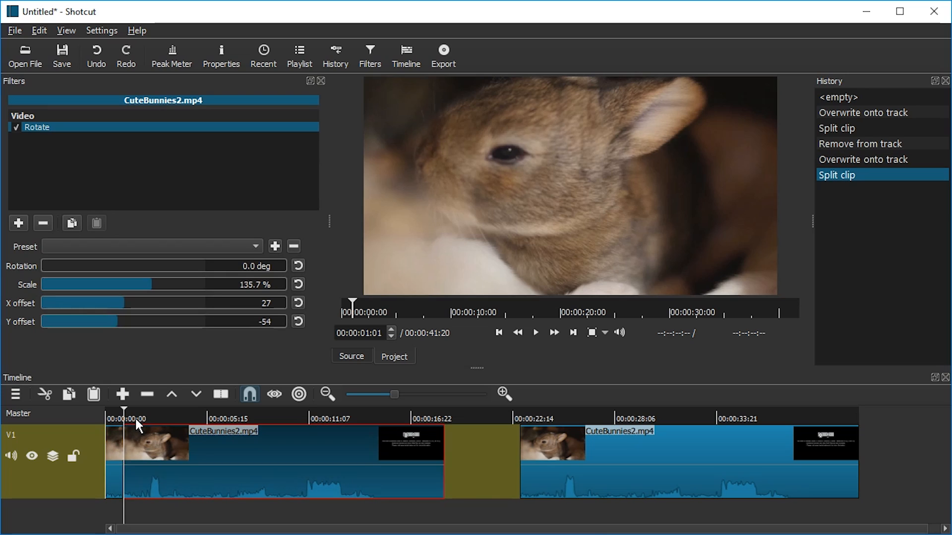
- Lower a piece's zoom to about 120%, split twice more, mute V1 and play back
left_click_drag(152, 284, 143, 285)
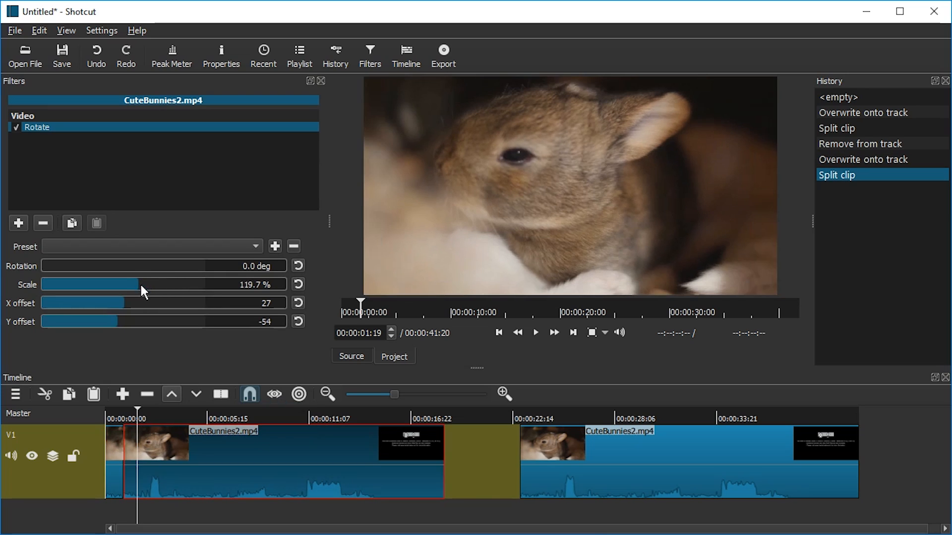
left_click(43, 393)
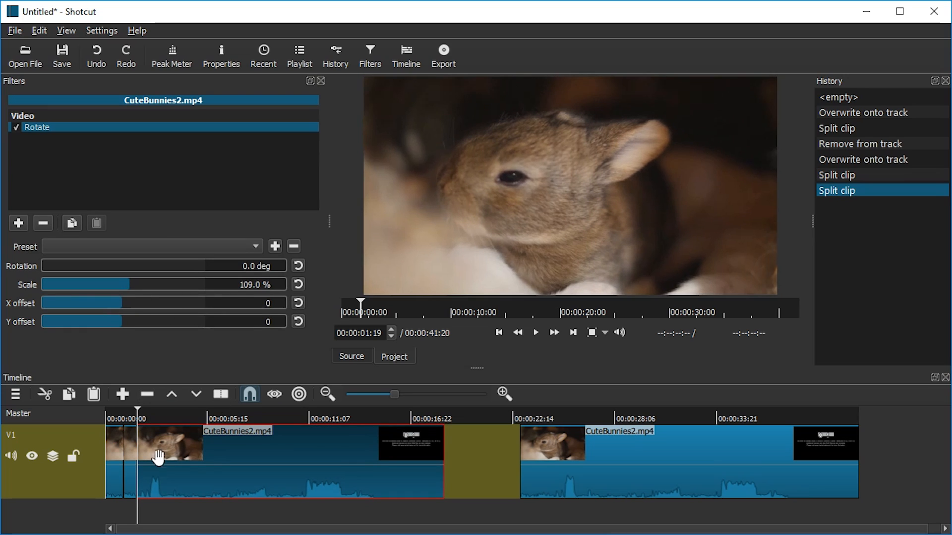
left_click(43, 394)
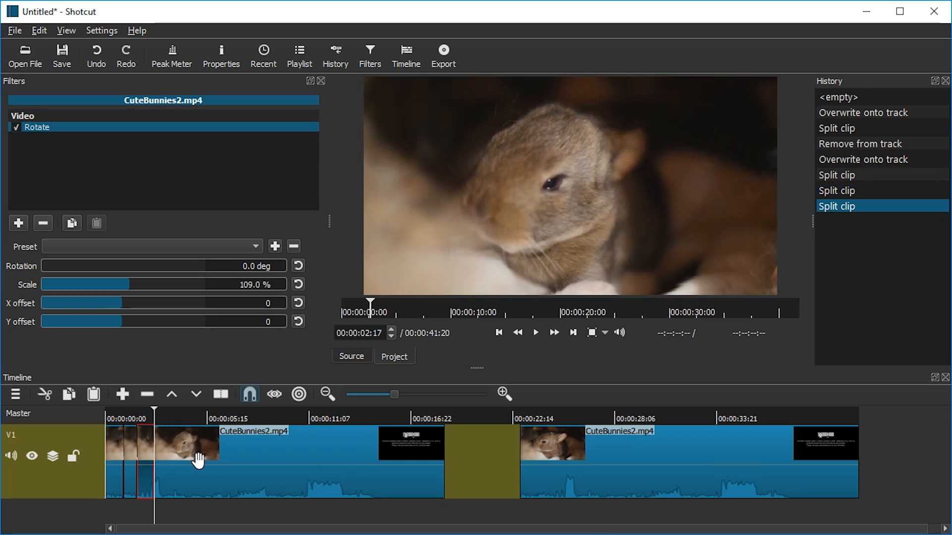
left_click(10, 456)
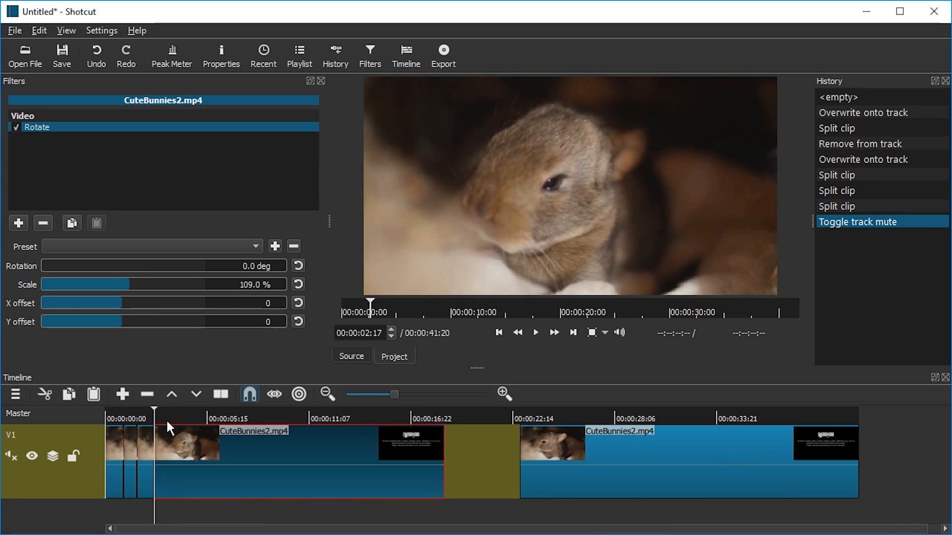
mouse_move(196, 393)
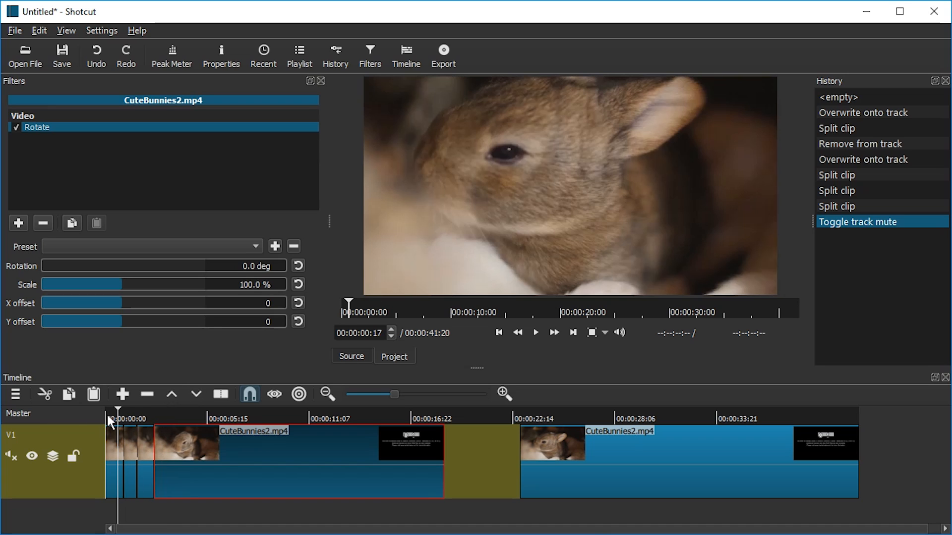
left_click(535, 333)
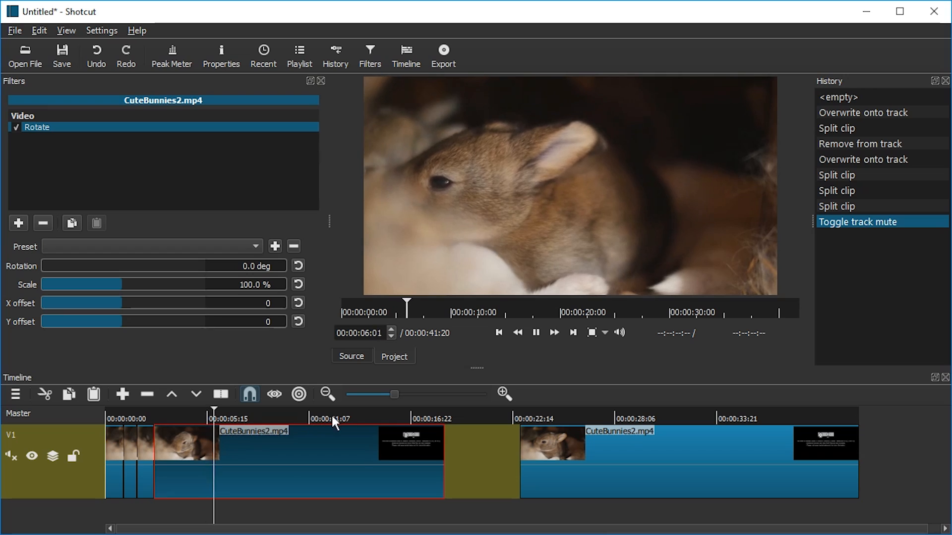
- Remove the second CuteBunnies2.mp4 clip via its context menu and return the playhead to the start
right_click(619, 441)
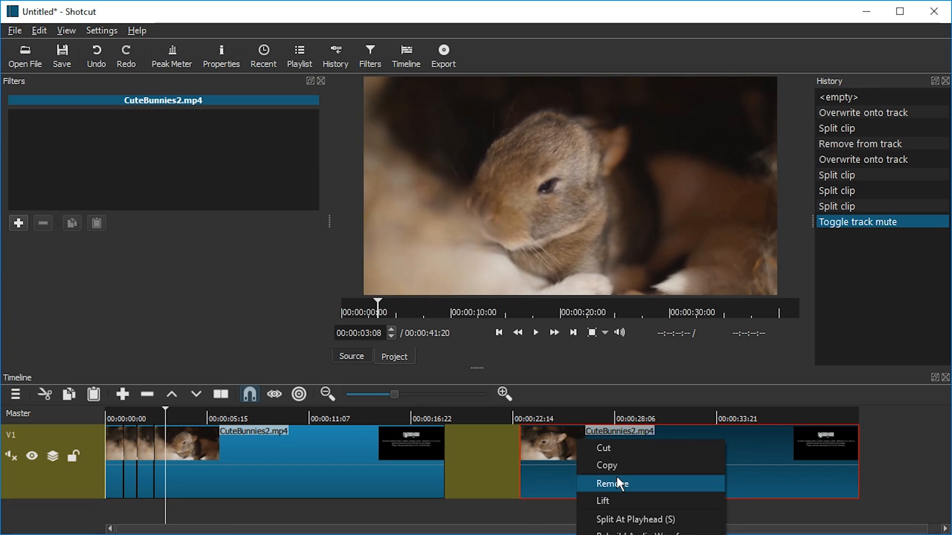
left_click(612, 484)
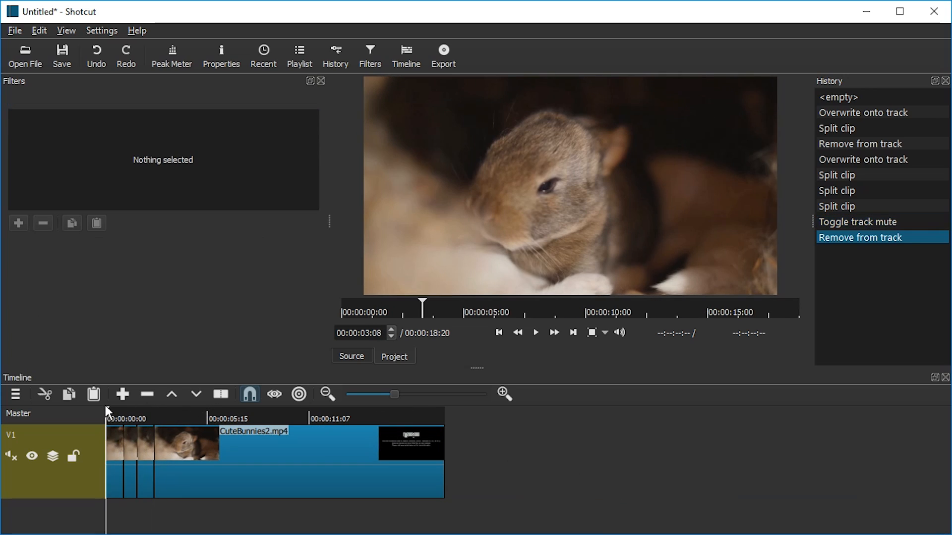
left_click(121, 419)
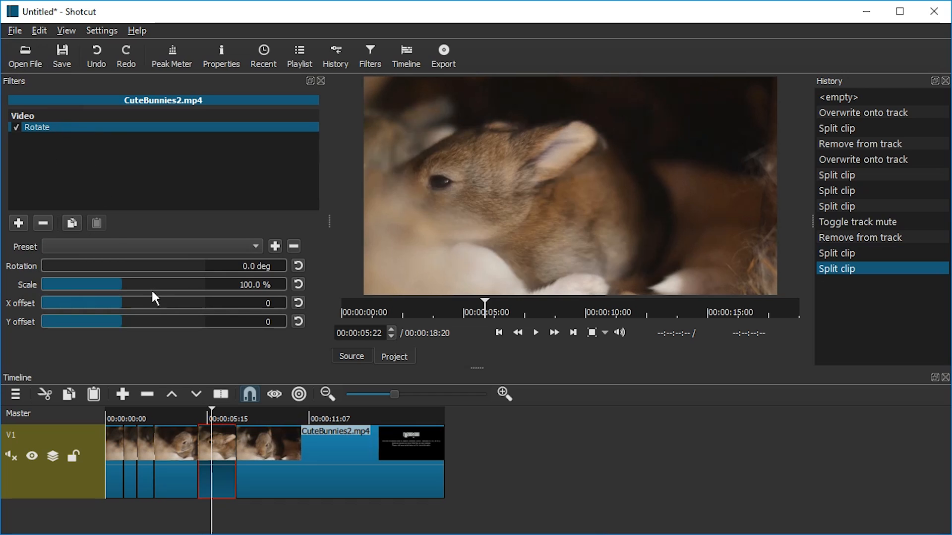
- Zoom the short piece to 200% with a 268 horizontal offset and play the edit back
left_click_drag(82, 303, 170, 303)
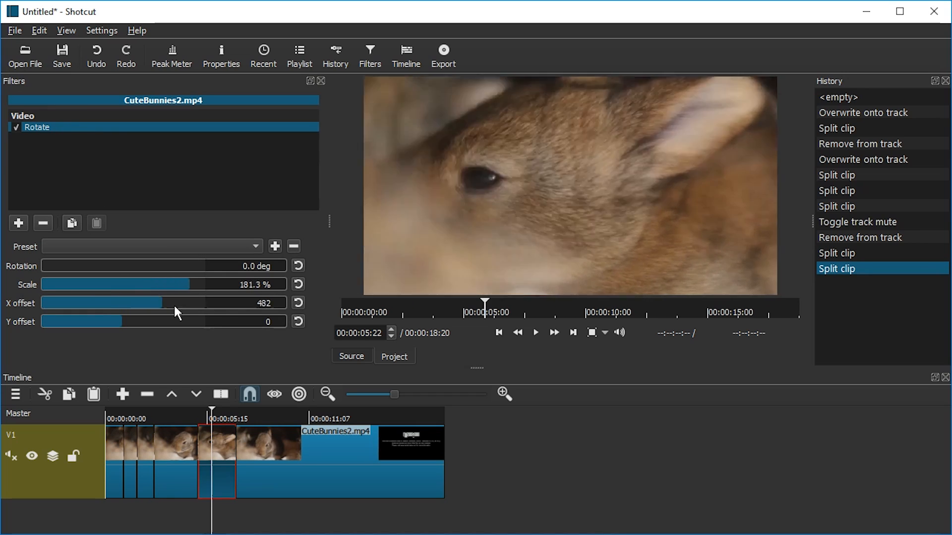
left_click_drag(177, 303, 151, 303)
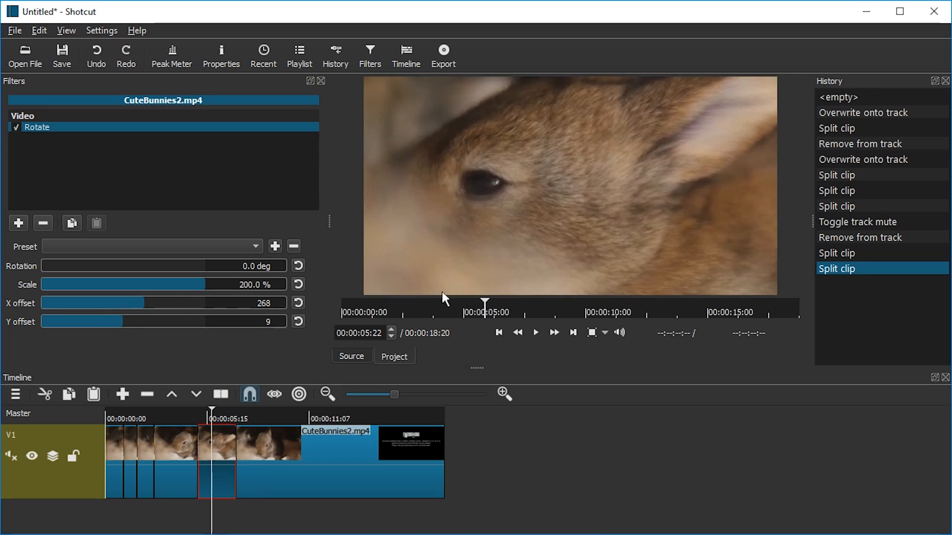
left_click(534, 333)
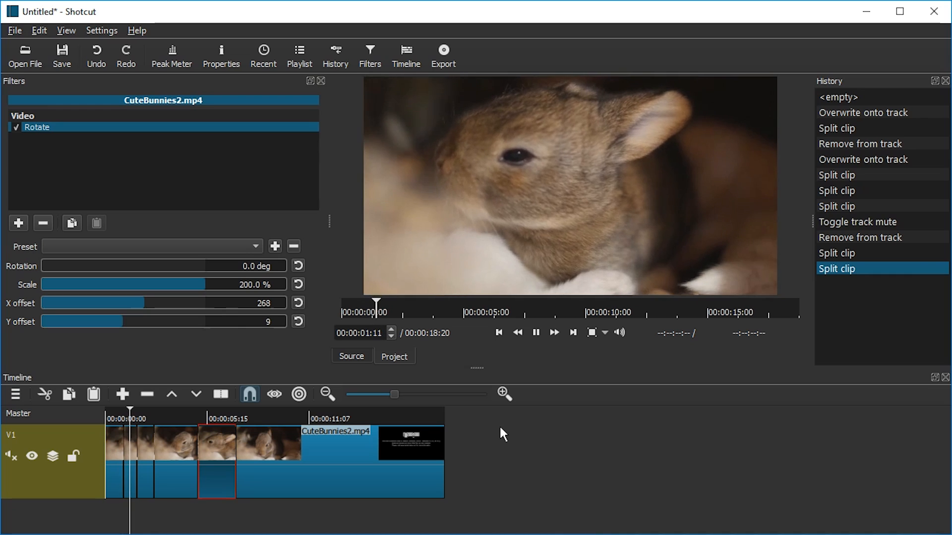